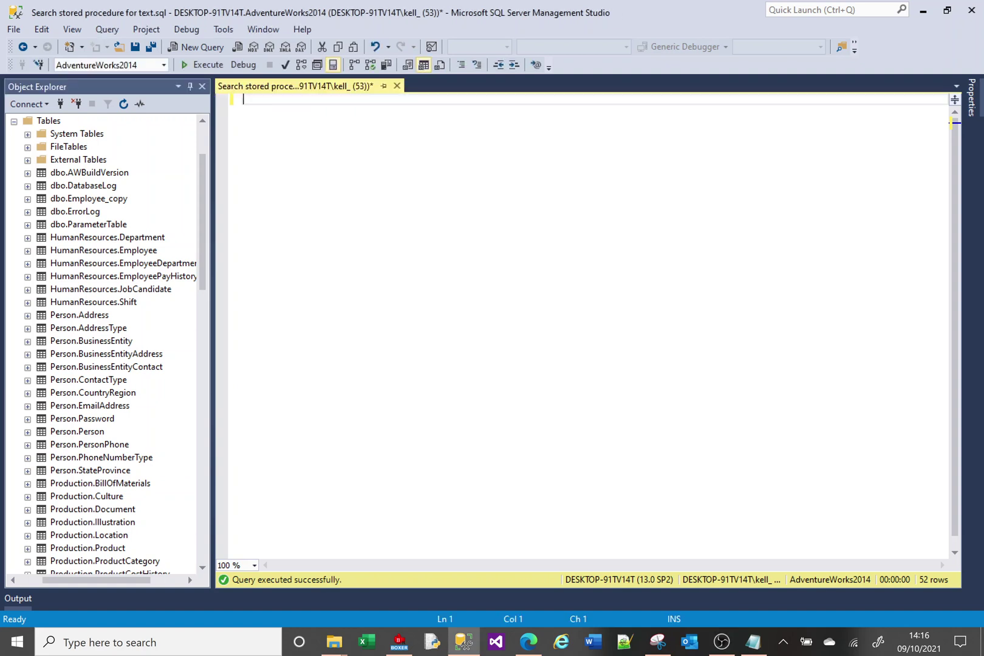
mouse_move(141, 108)
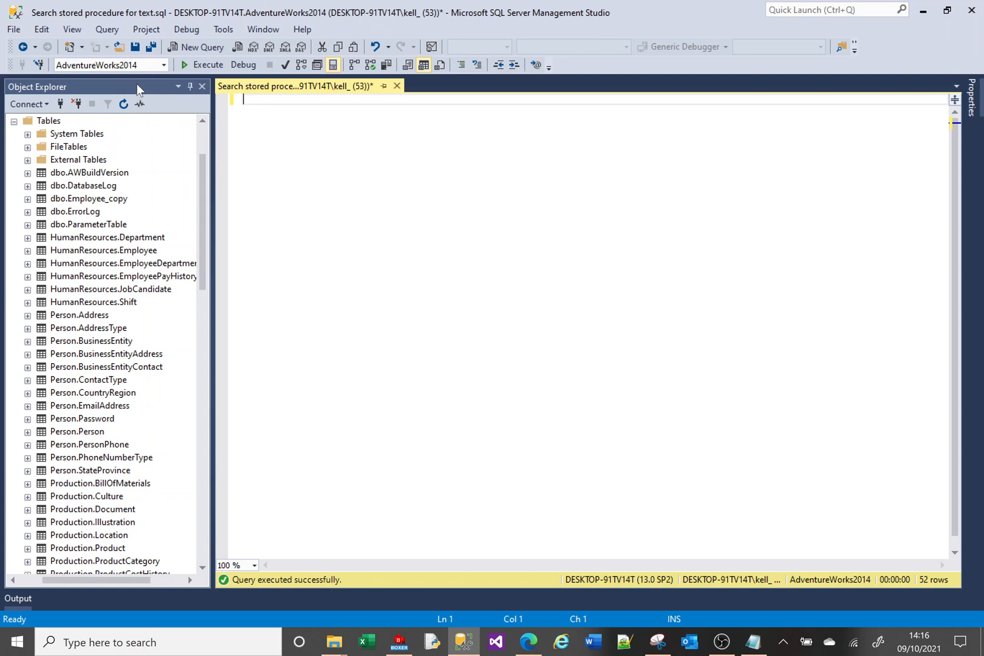
Run SELECT * FROM sys.objects, returning all 639 system and user objects
type("select *")
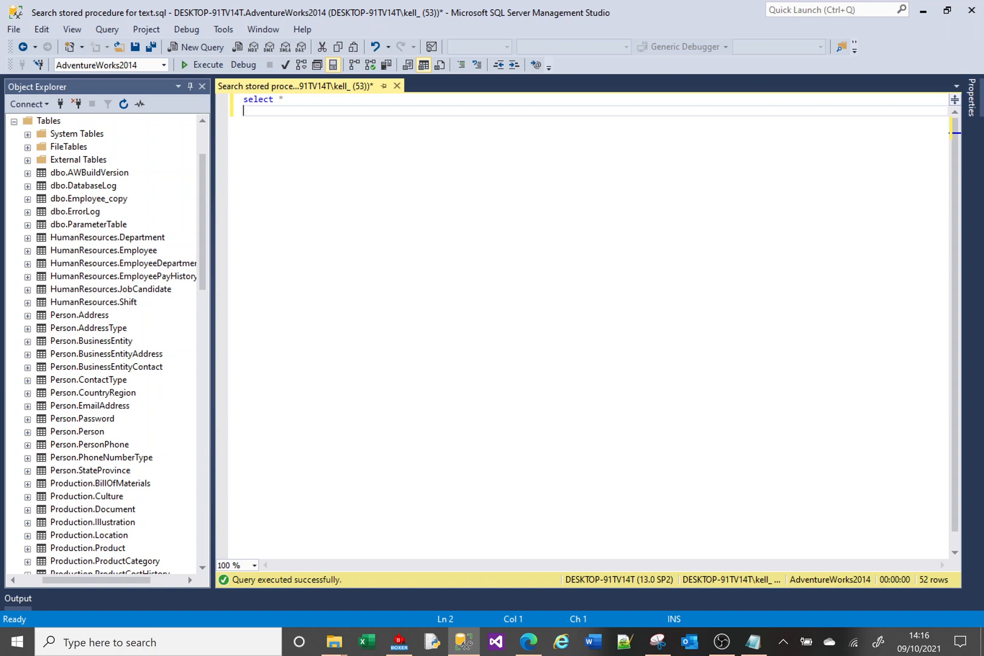
type("from sys.")
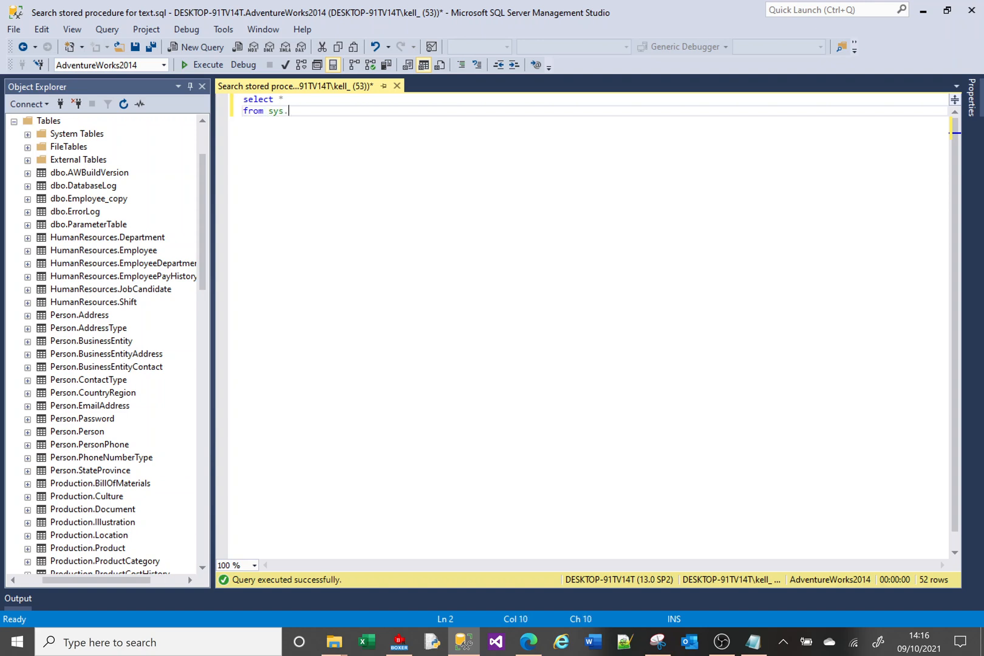
type("objects")
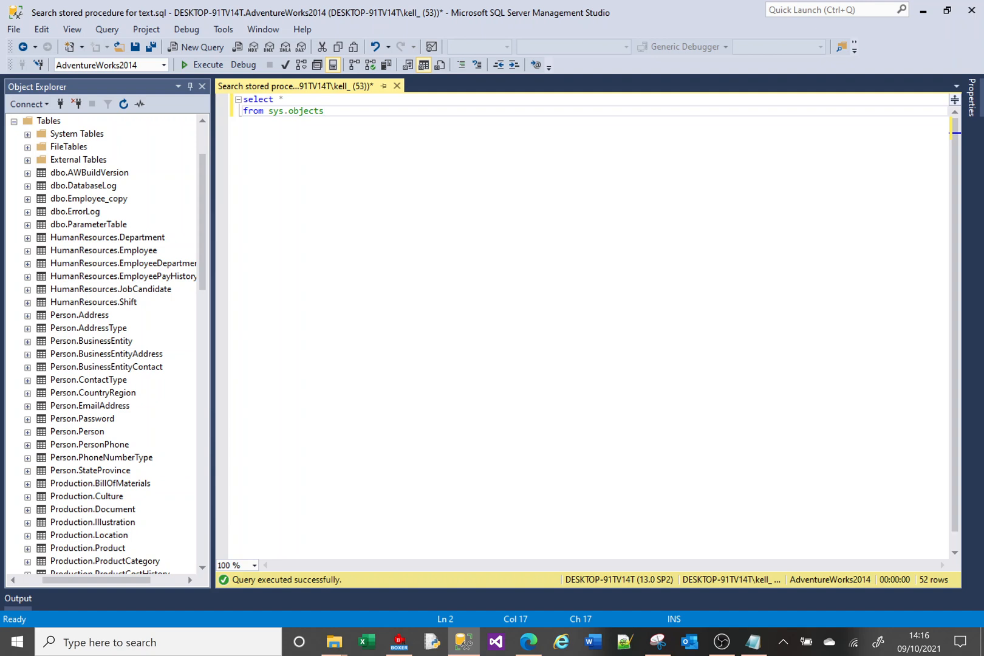
left_click(194, 64)
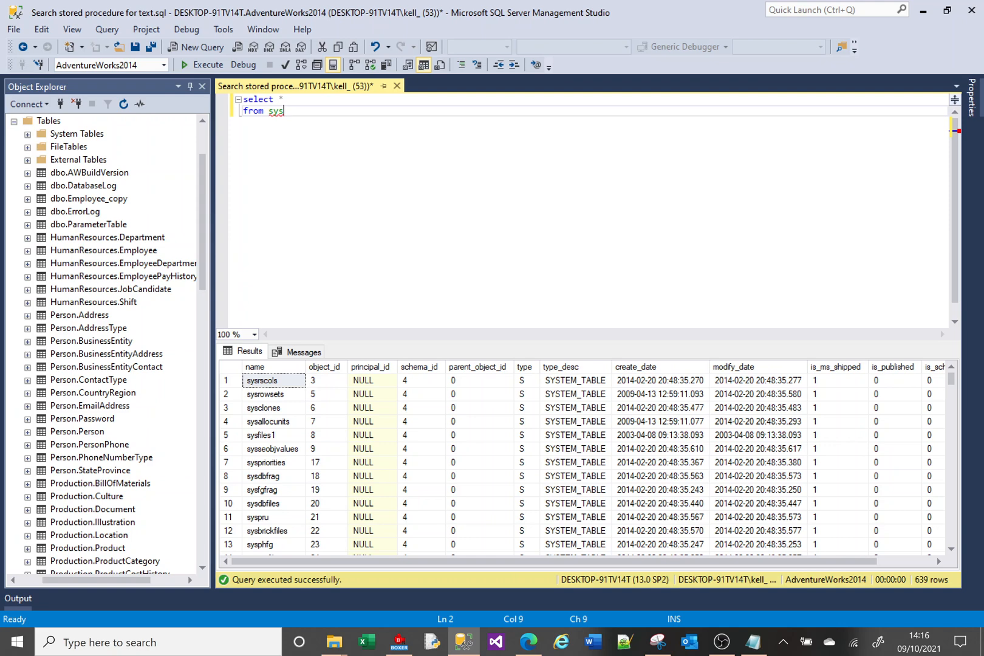
Finish the sys.objects query text and enlarge the results pane to show more rows
type(".objects")
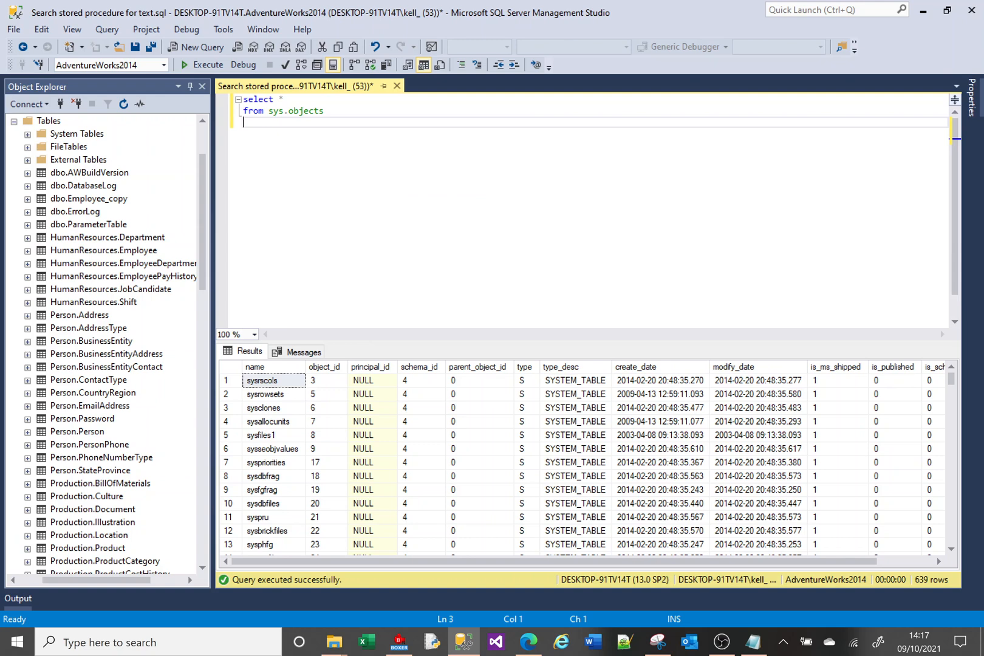
mouse_move(454, 334)
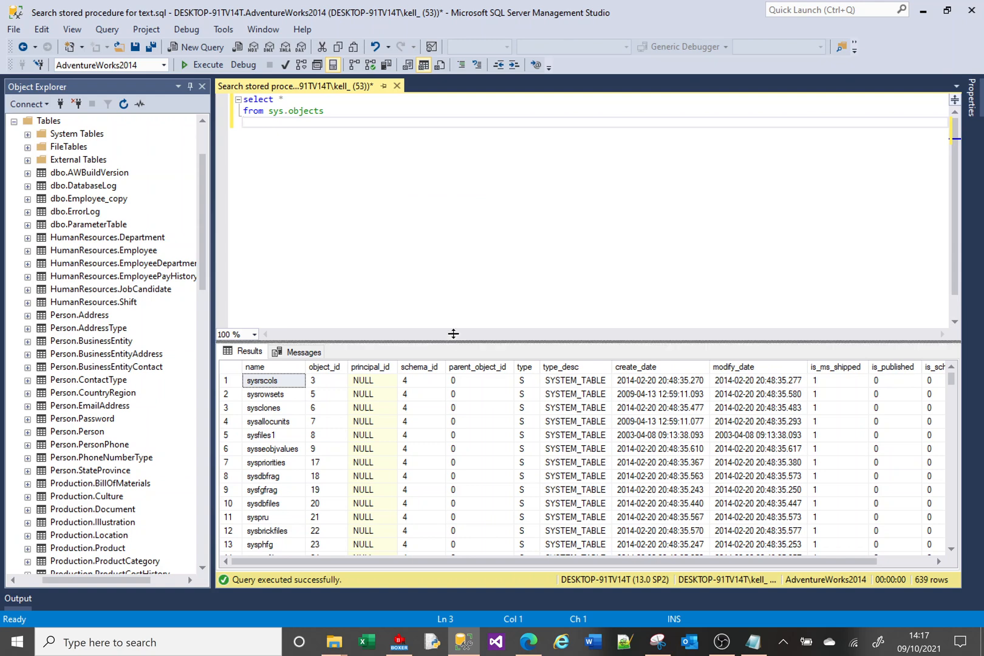
left_click_drag(453, 332, 560, 220)
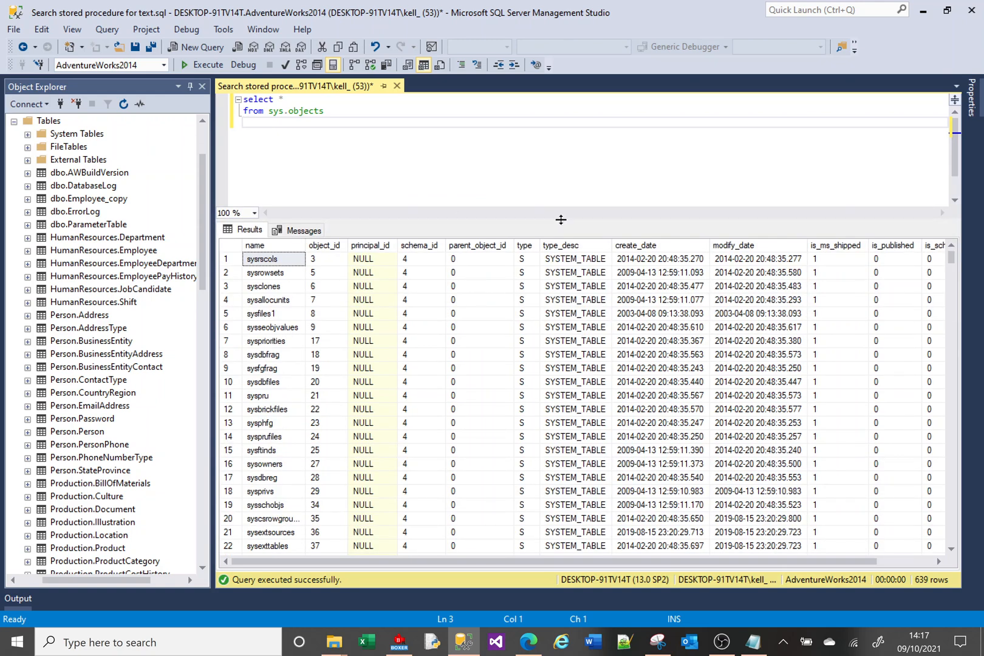
mouse_move(582, 481)
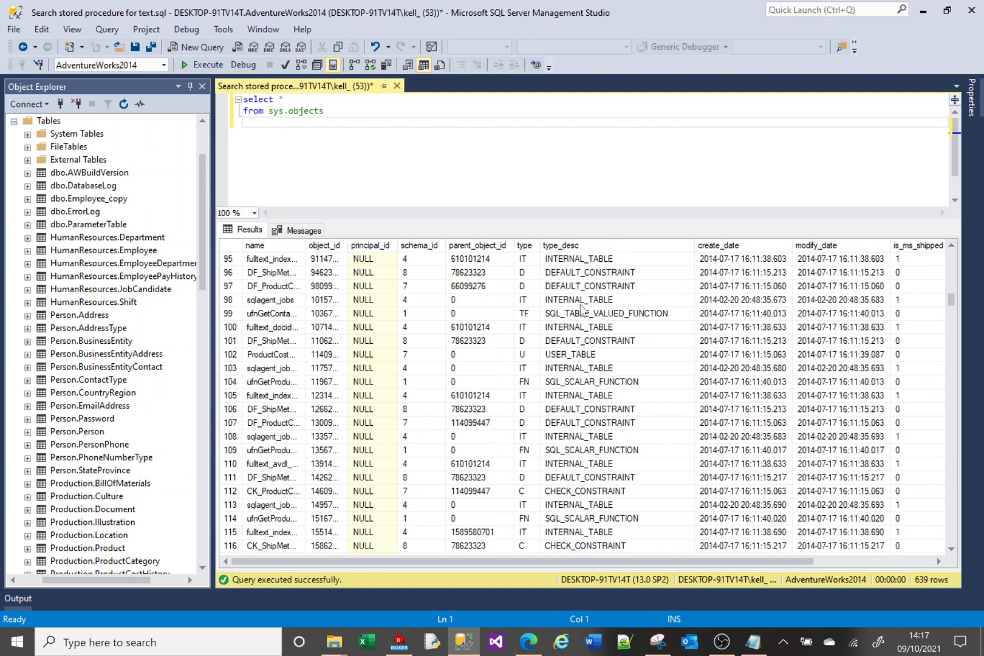
mouse_move(569, 355)
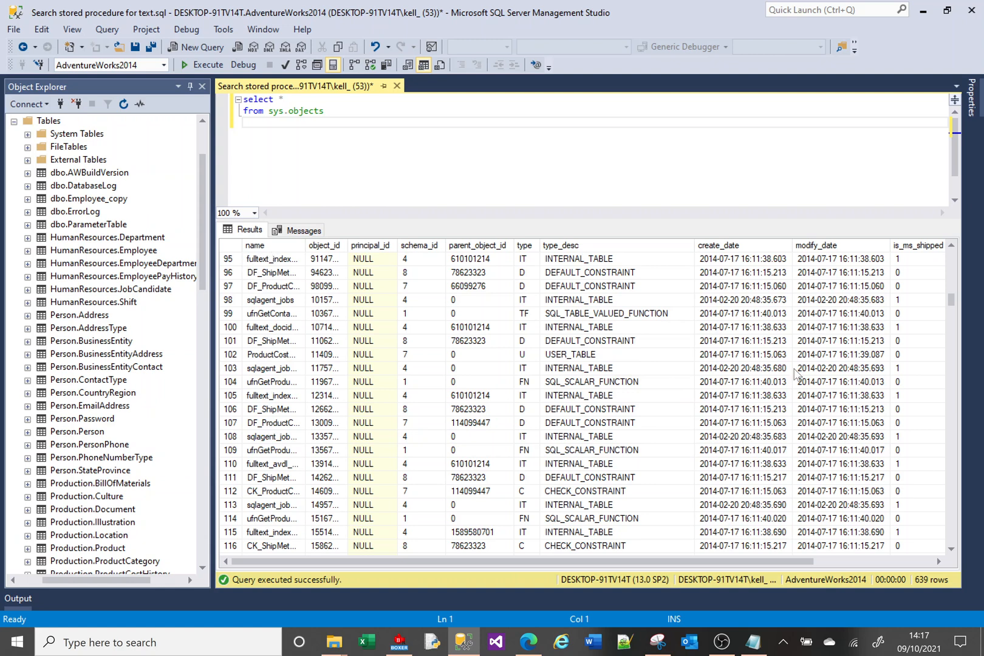
mouse_move(818, 363)
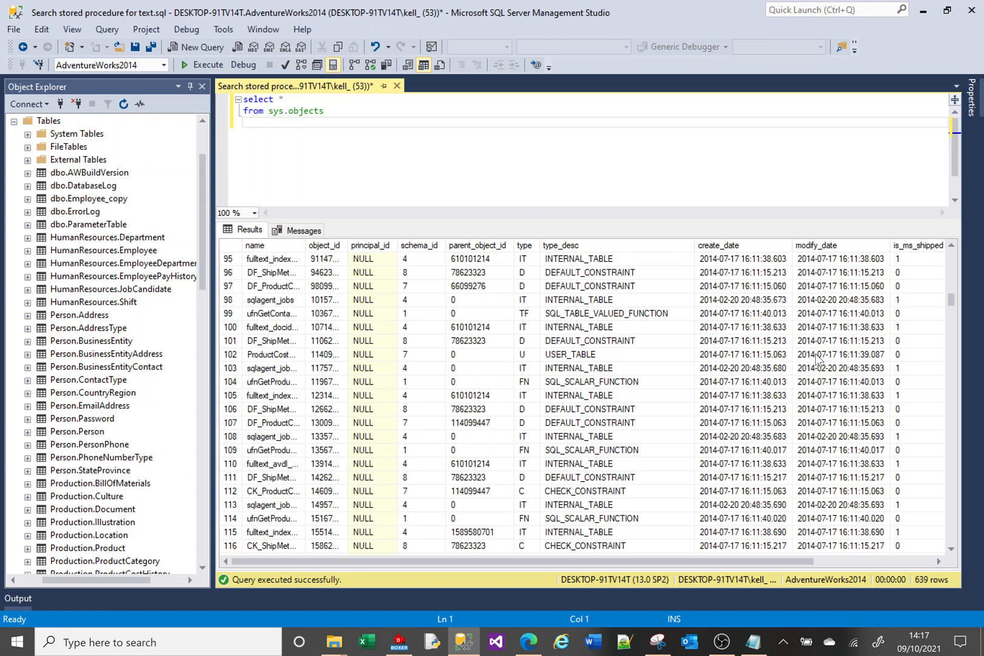
mouse_move(493, 358)
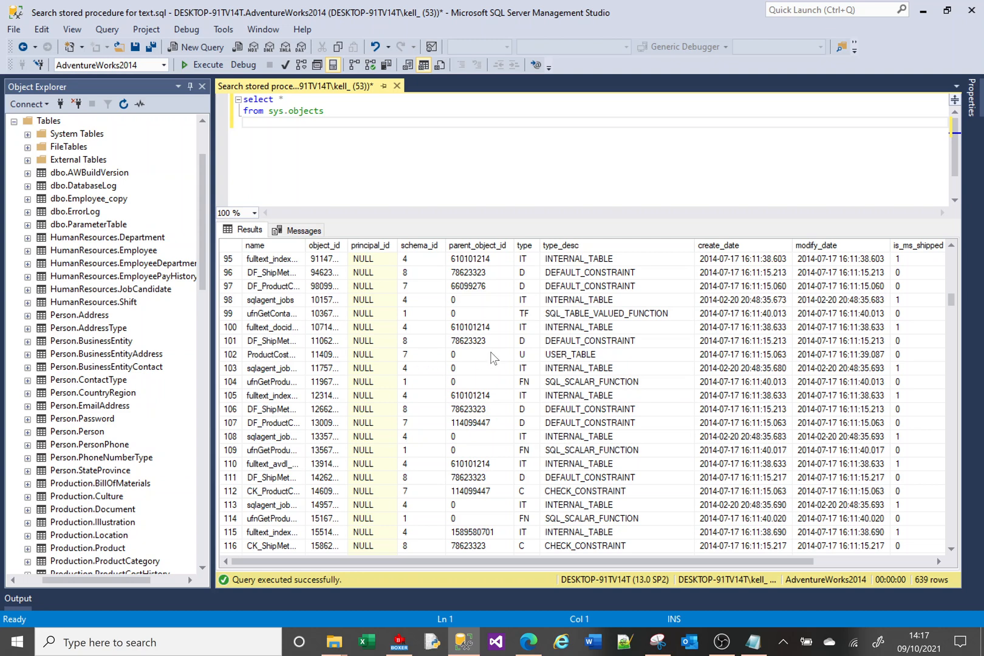
Run SELECT * FROM sys.sql_modules to view 52 module definitions, then revert the text to sys.objects
type("select *")
type("from sys.")
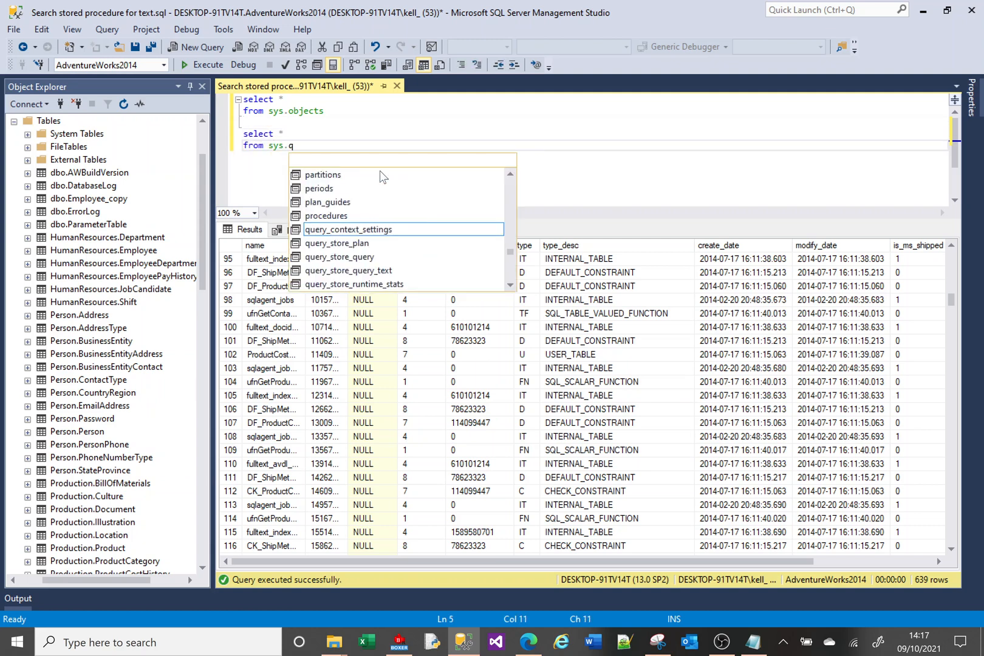
type("ql_modules")
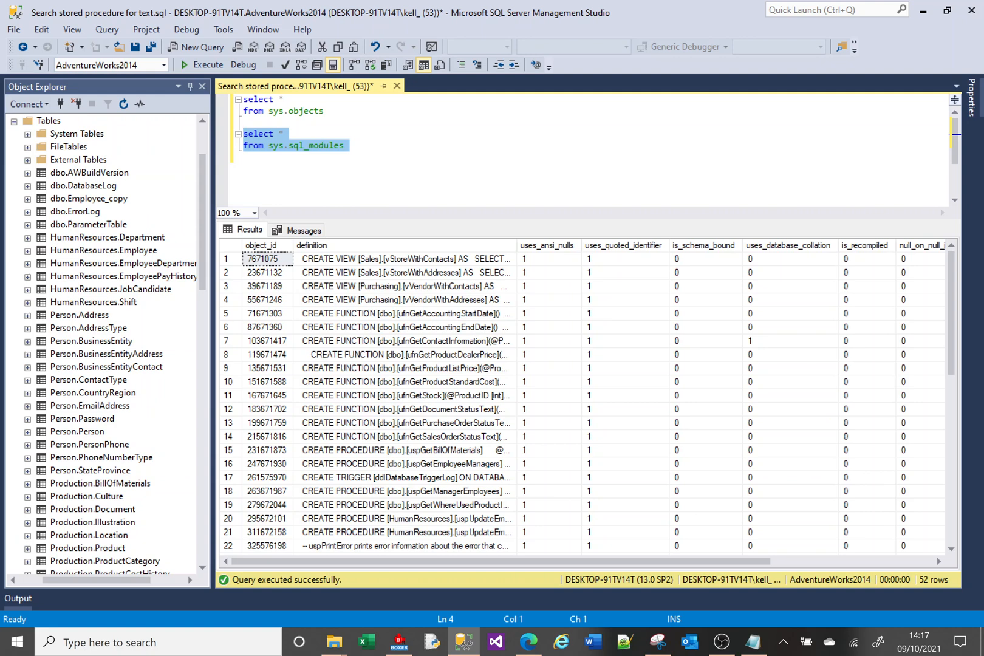
mouse_move(911, 314)
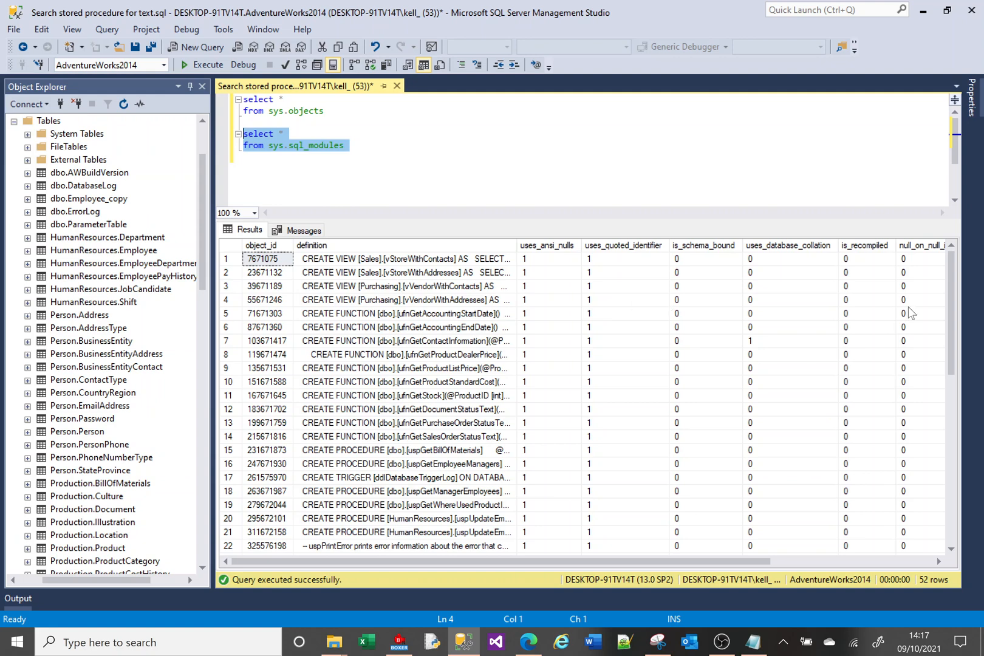
left_click(904, 300)
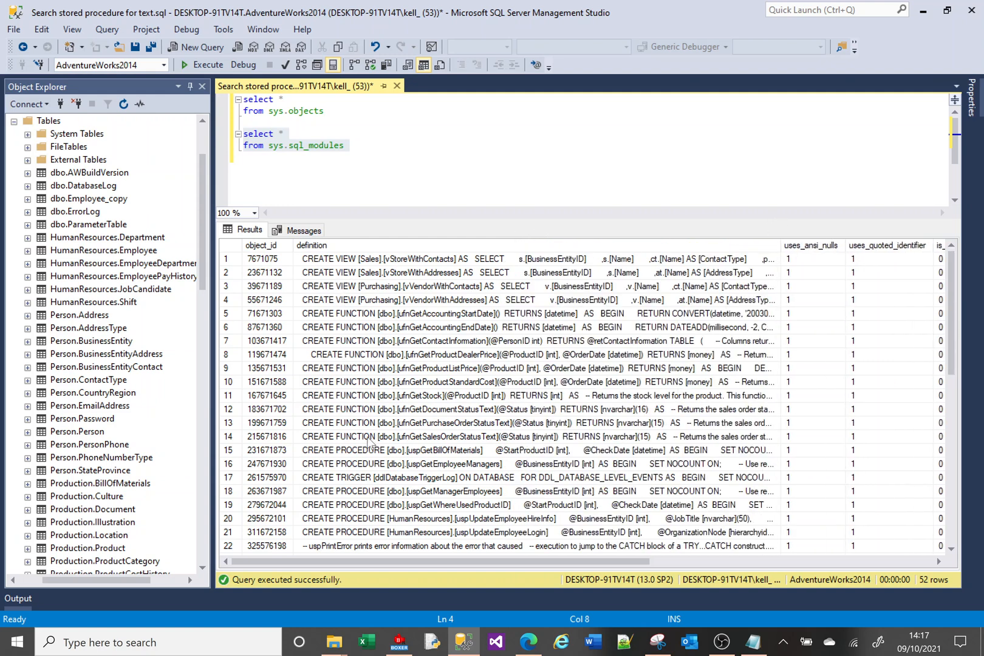
mouse_move(870, 388)
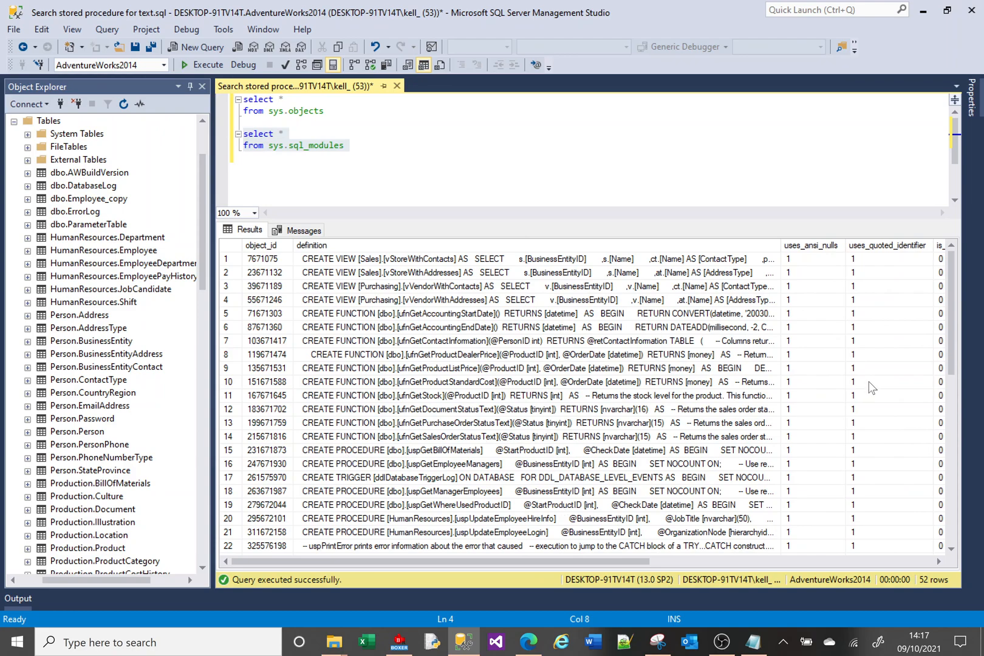
scroll("down", 3)
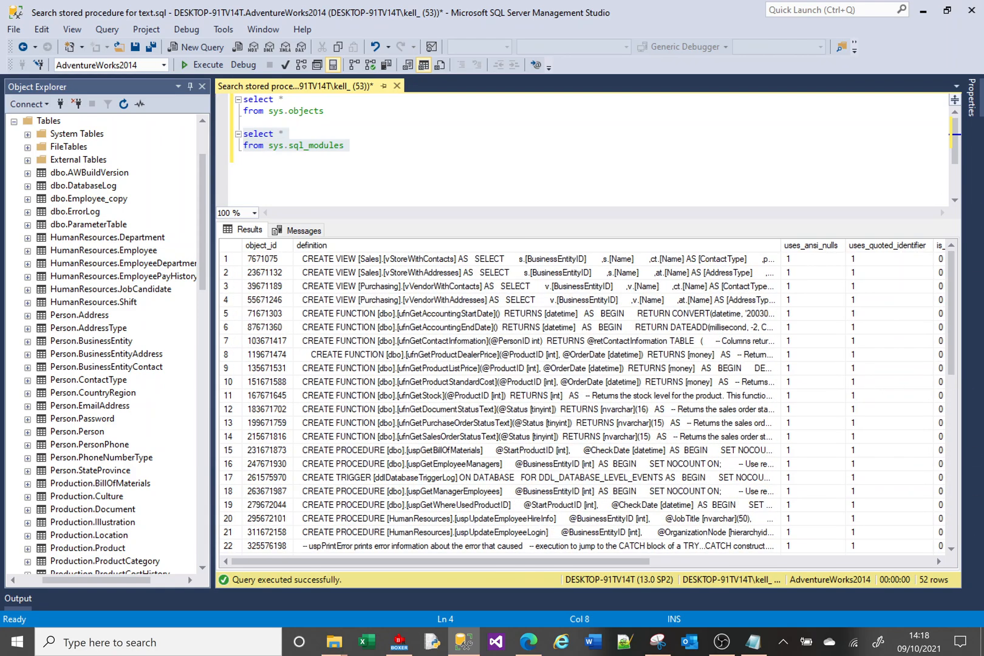
left_click_drag(241, 134, 344, 145)
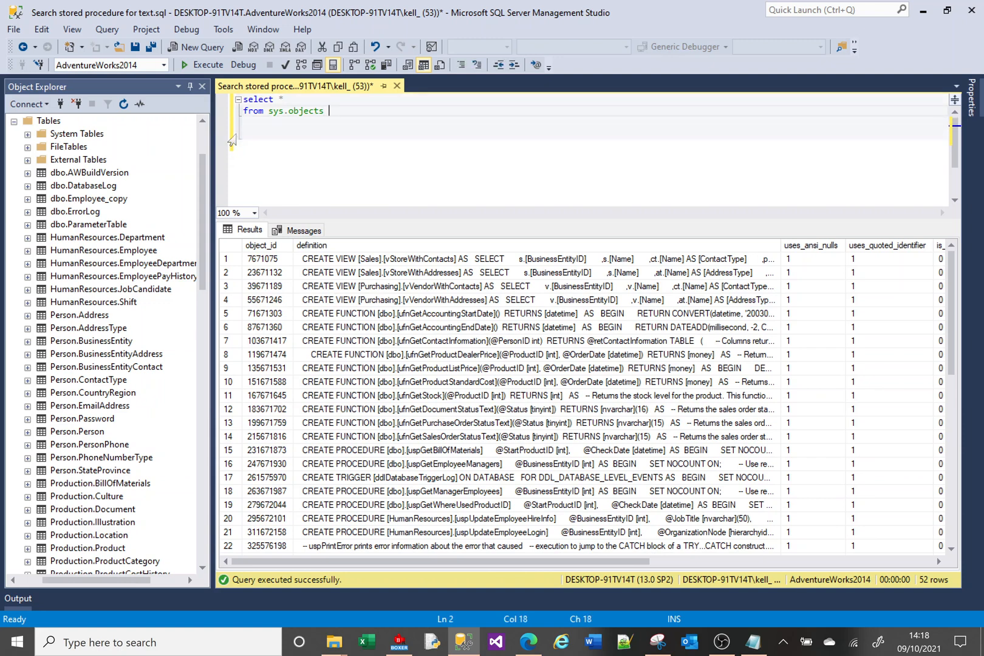
Alias sys.objects as ob and INNER JOIN sys.sql_modules mo on object_id
type("ob")
left_click(595, 122)
type("inner join sys.")
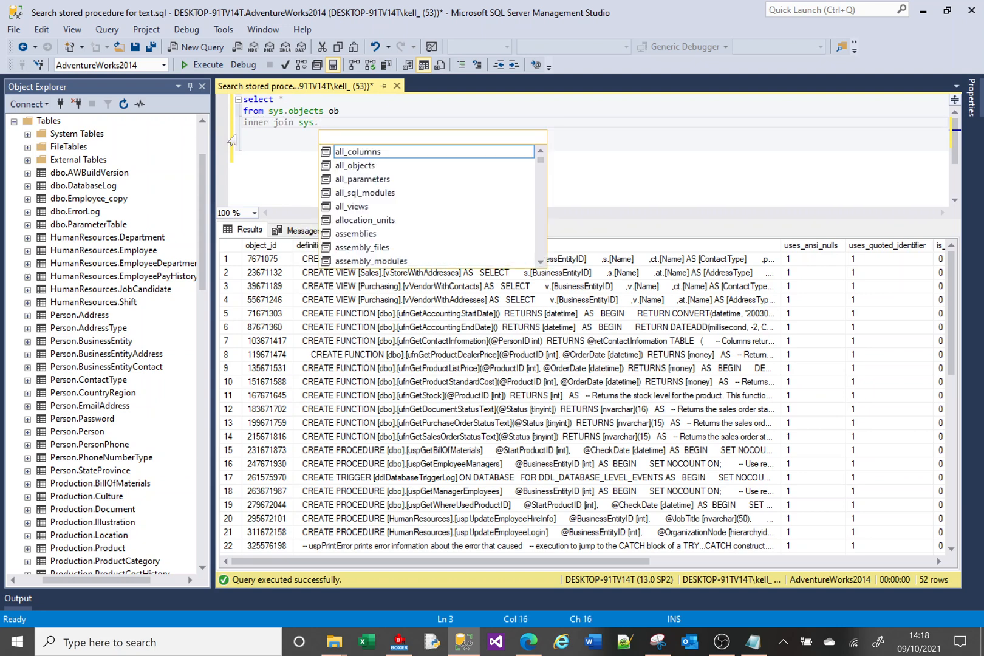
type("sql_modules mo on ob.")
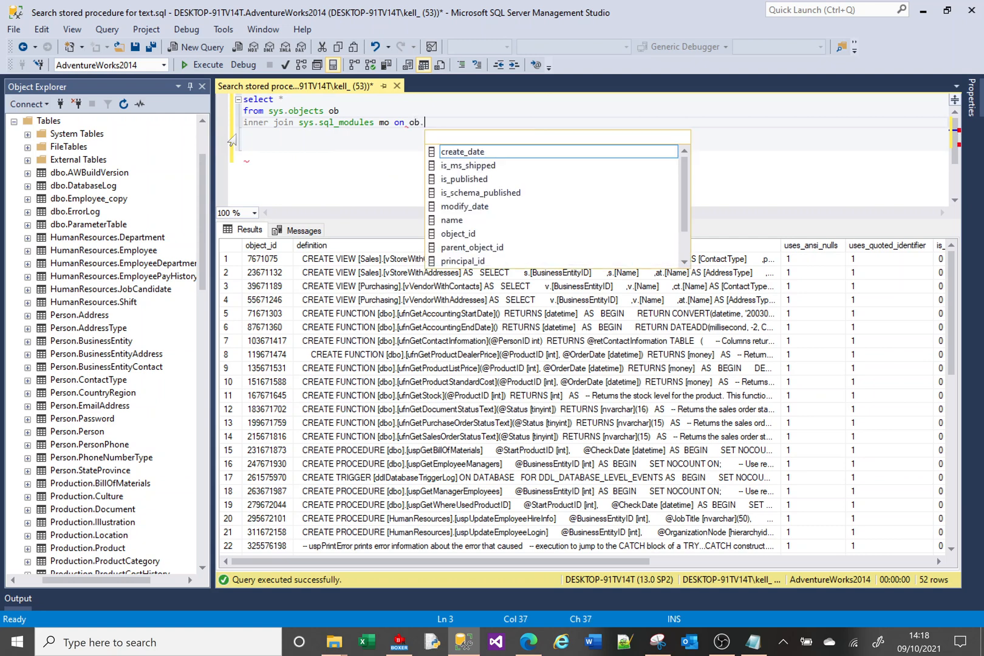
type("object_id =")
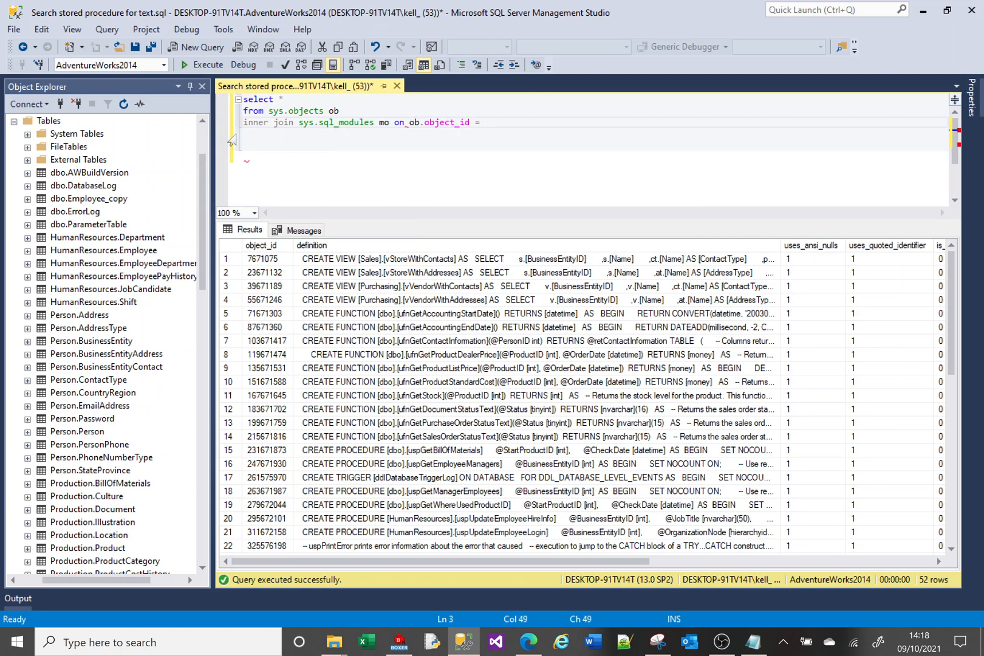
type("mo.object_id")
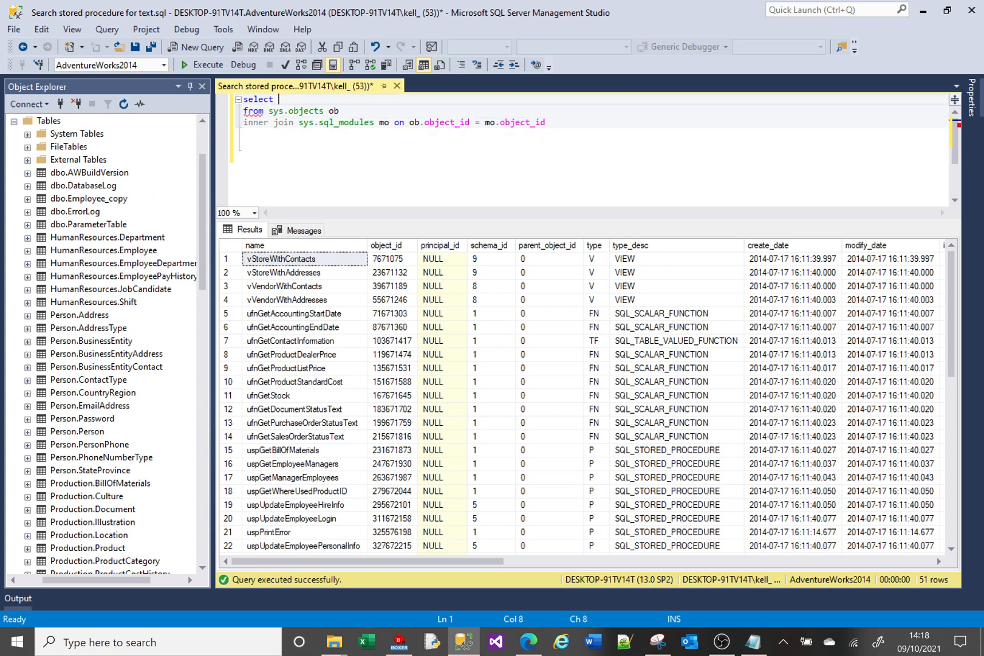
Select ob.name and ob.type_desc and run the join, returning 51 module rows
type("ob.name")
type(",")
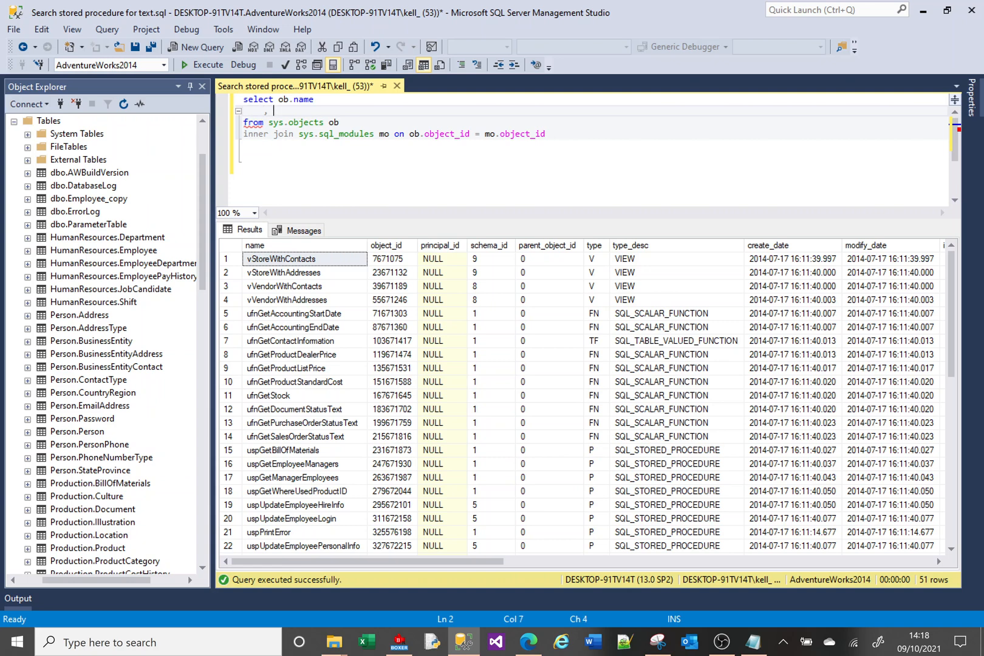
type("ob.type_desc")
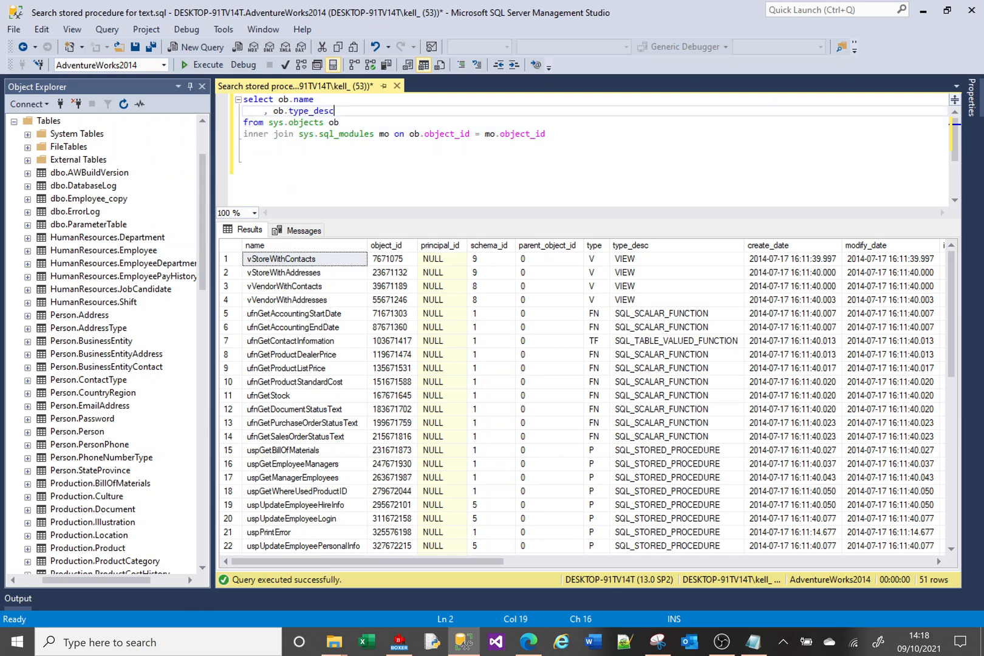
left_click(629, 245)
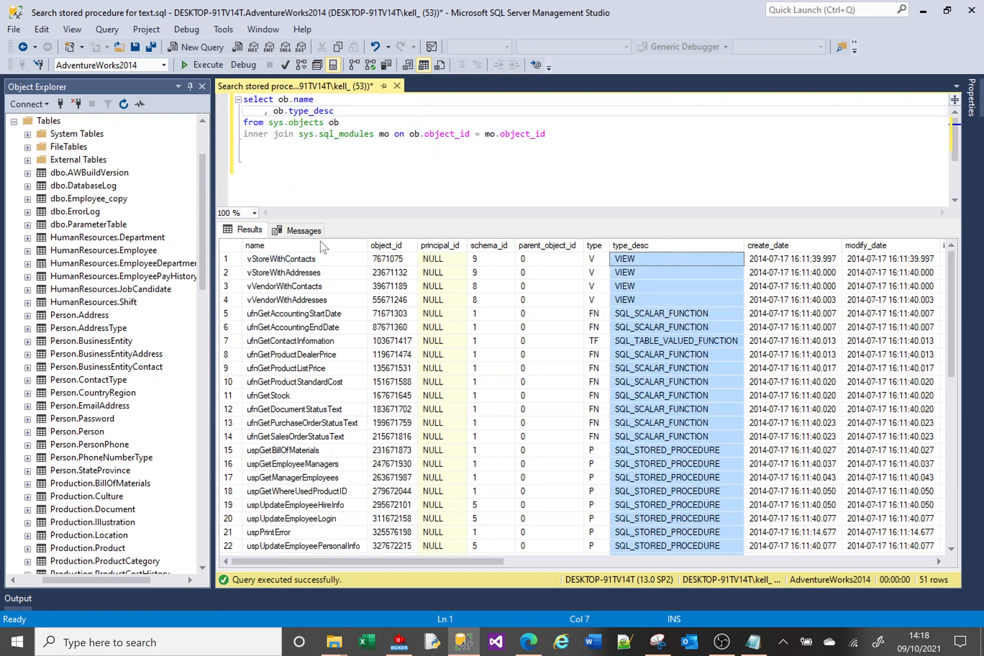
left_click(205, 66)
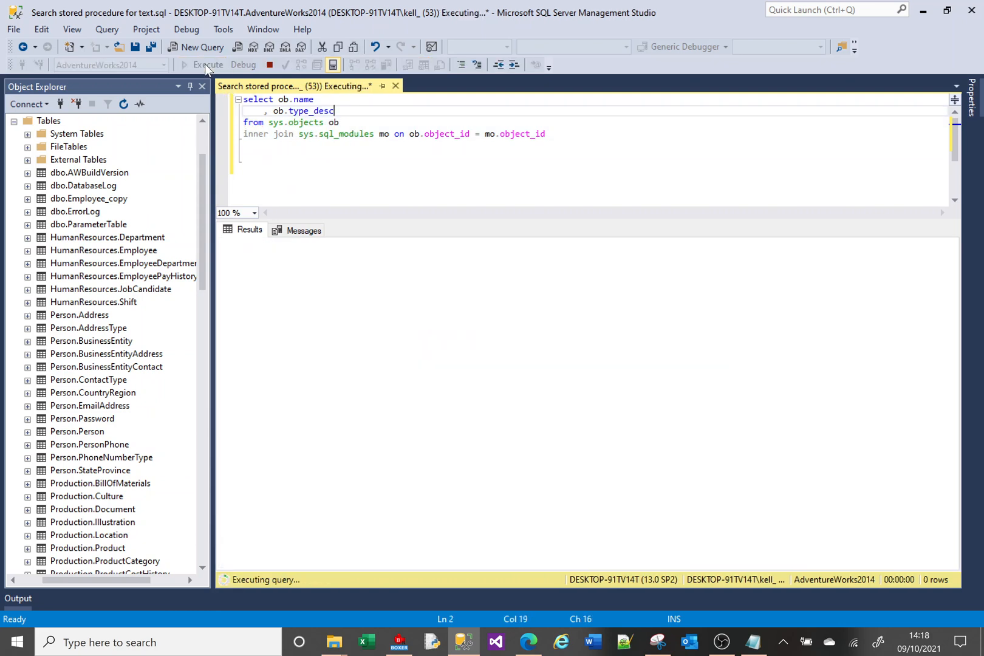
left_click(197, 64)
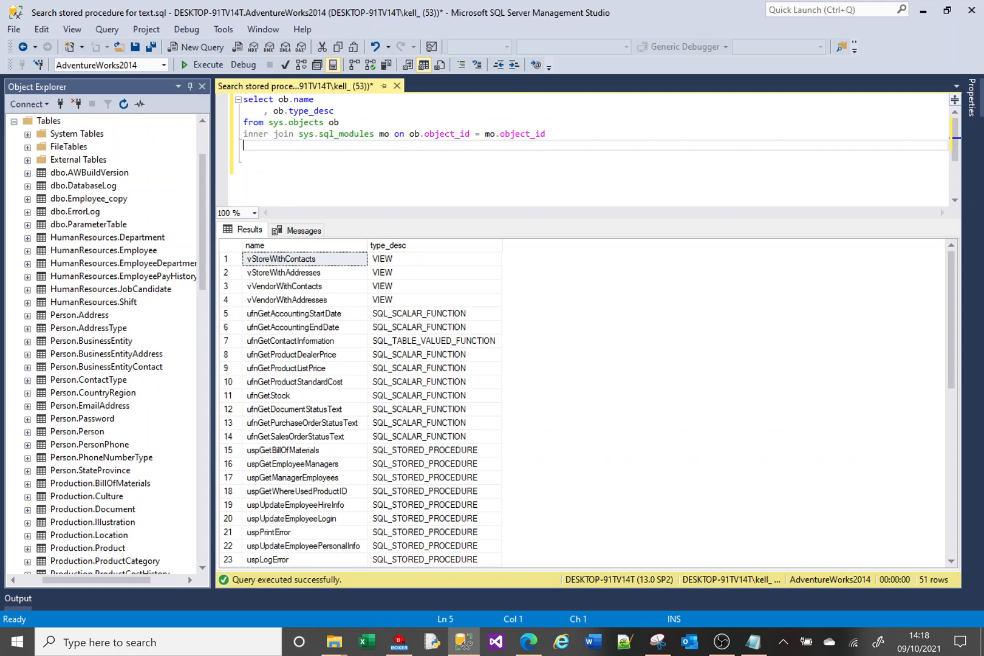
Filter with WHERE mo.definition LIKE '%sales%' and run it, leaving 13 matching rows
type("where mo.definition")
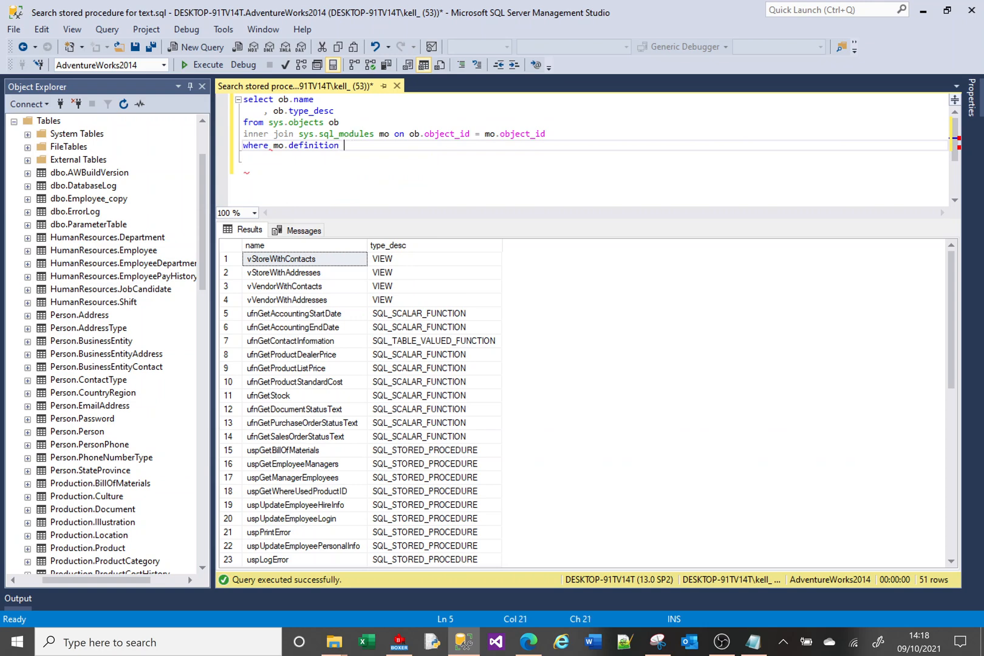
type("like '")
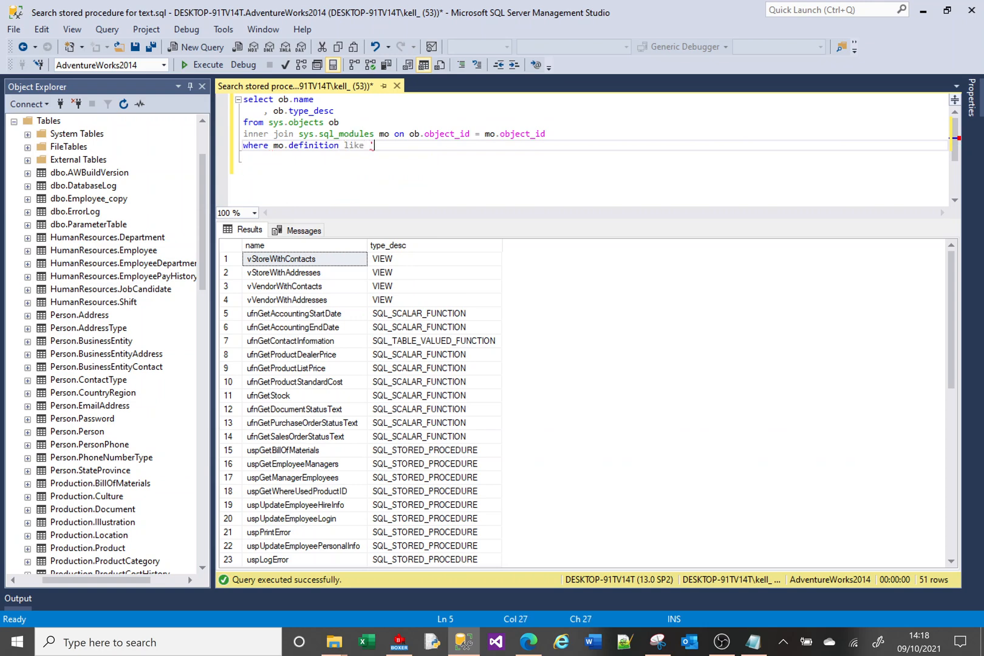
type("%sales%")
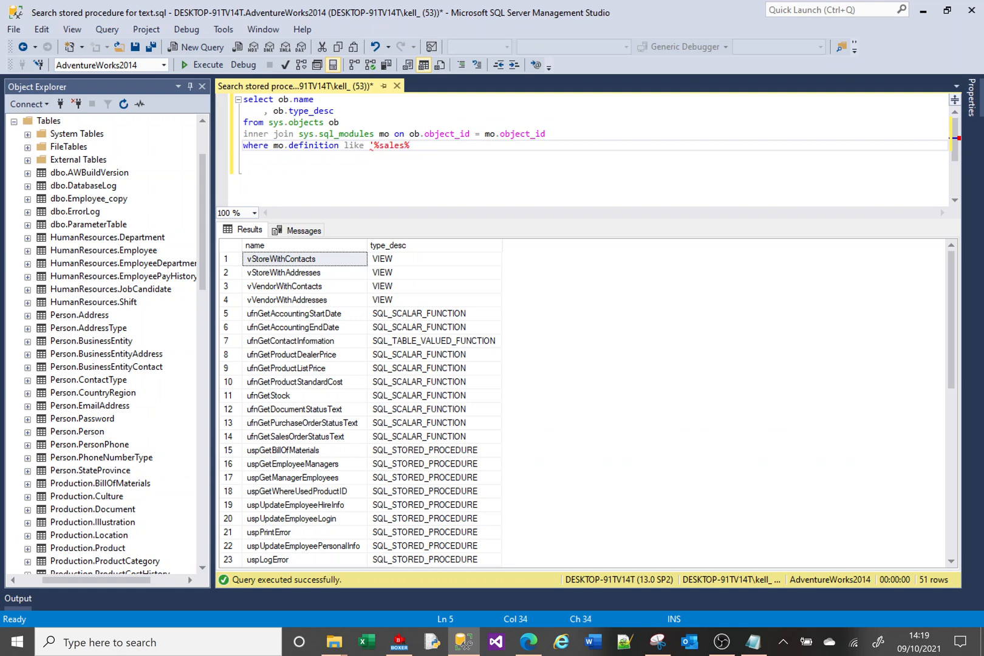
left_click(190, 66)
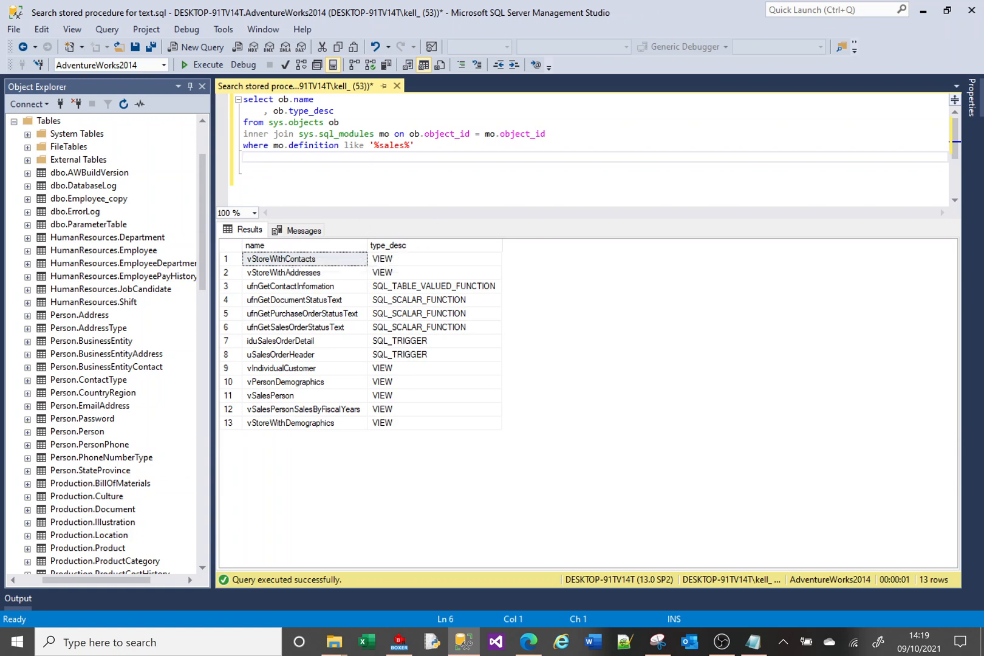
left_click(244, 157)
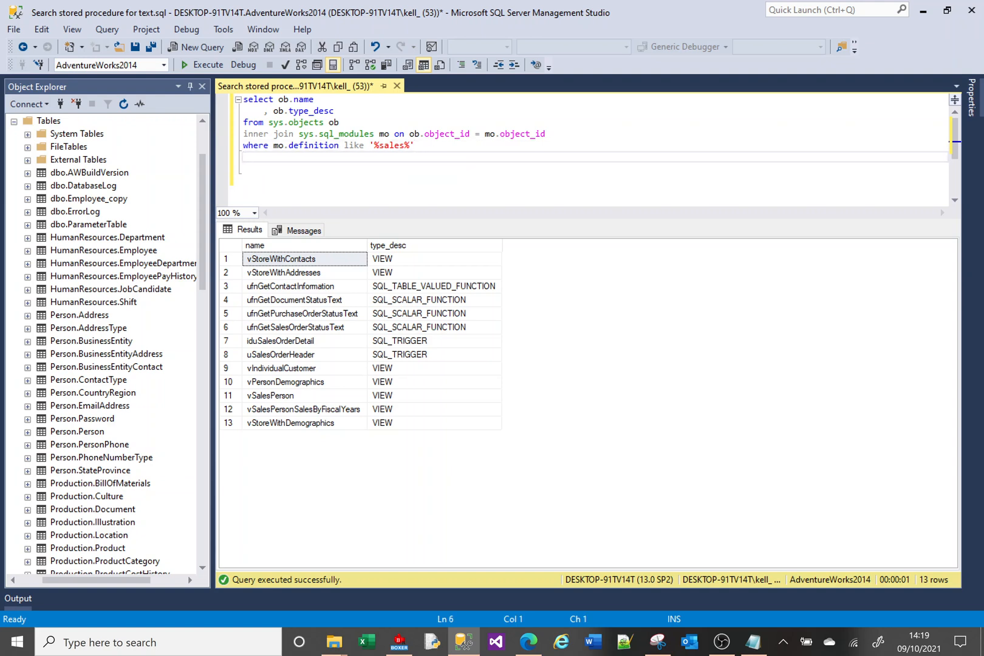
Add AND ob.type_desc = 'VIEW' and the mo.definition column, leaving 7 views with definitions
type("and ob.type_desc = 'VIEW")
type(", mo")
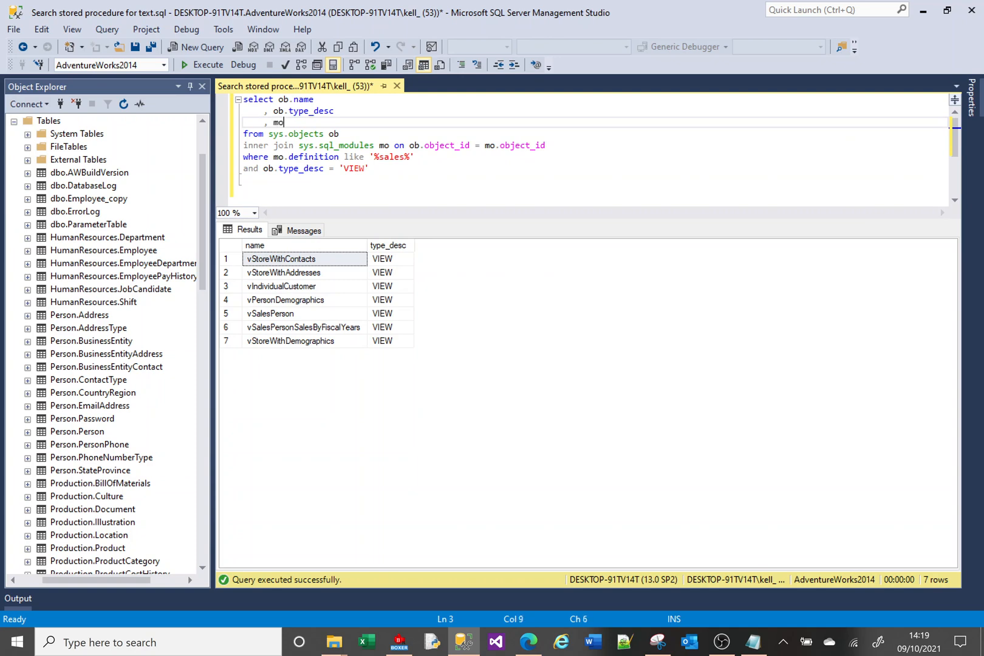
type(".definition")
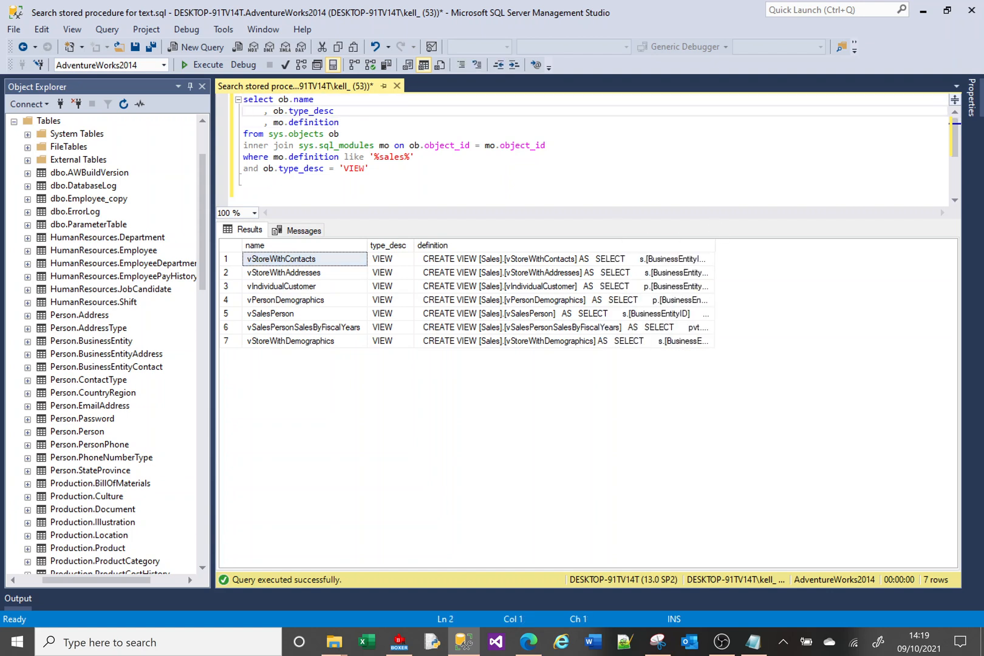
left_click_drag(243, 100, 242, 157)
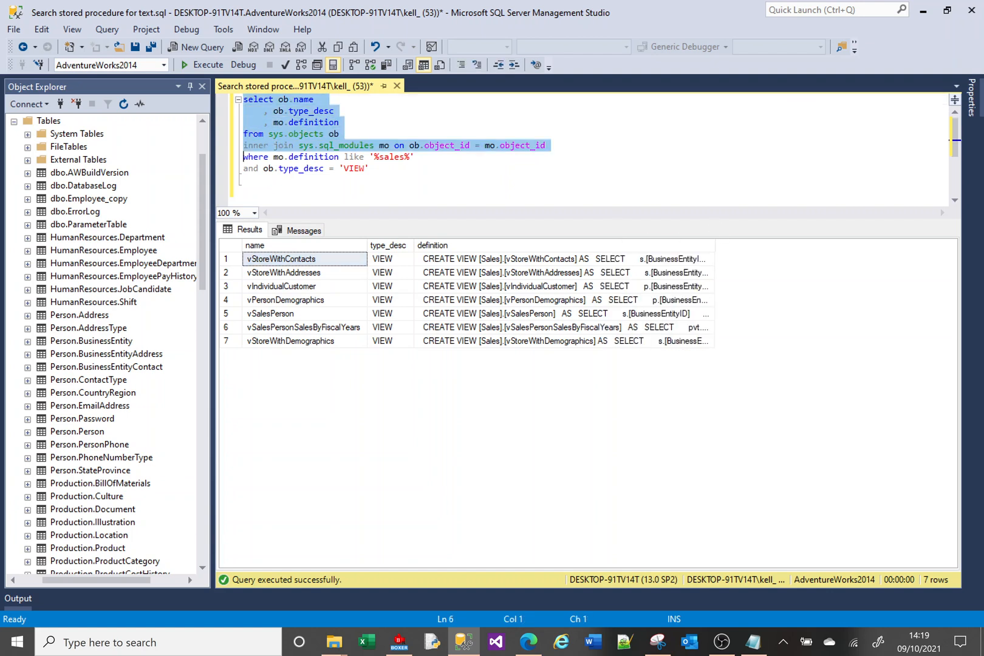